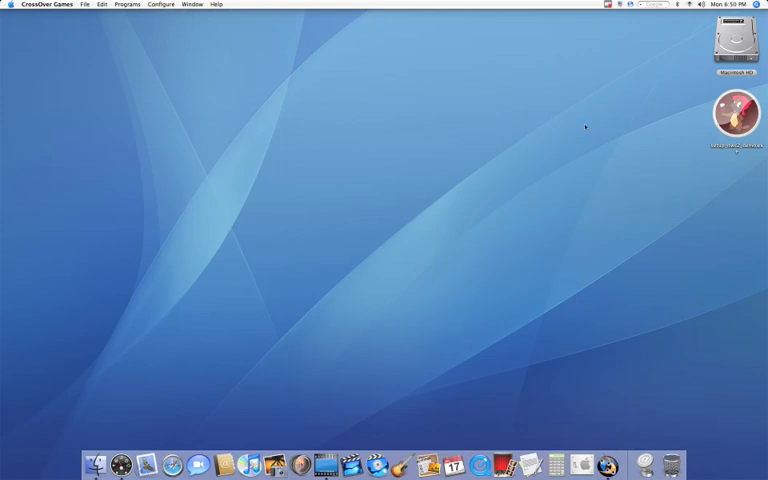
# Bring up the bottle manager via Configure > Manage Bottles, listing no installed bottles
pyautogui.click(736, 112)
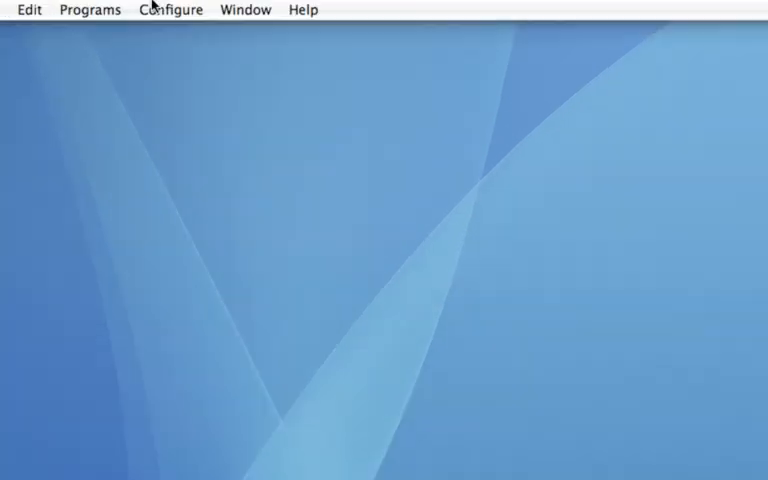
pyautogui.click(172, 10)
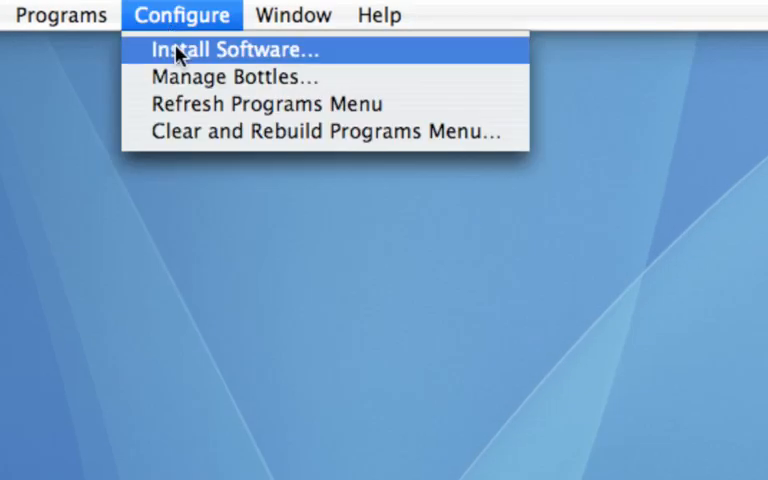
pyautogui.click(236, 76)
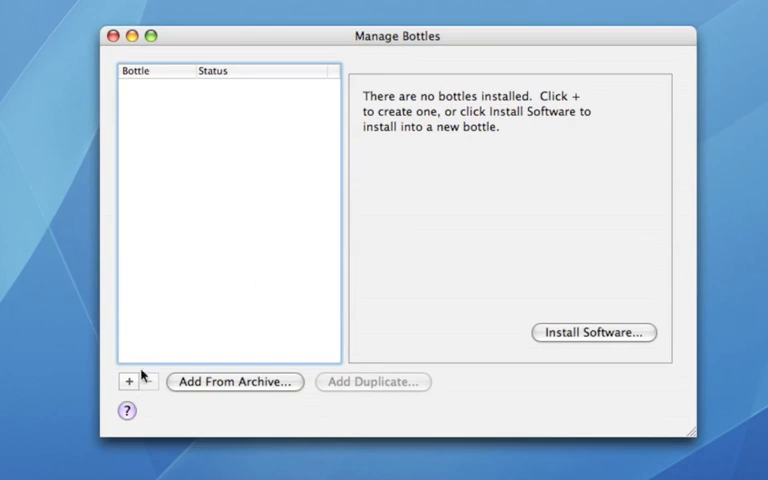
# Add a bottle named 'Windows XP' keeping the winxp bottle type
pyautogui.click(128, 382)
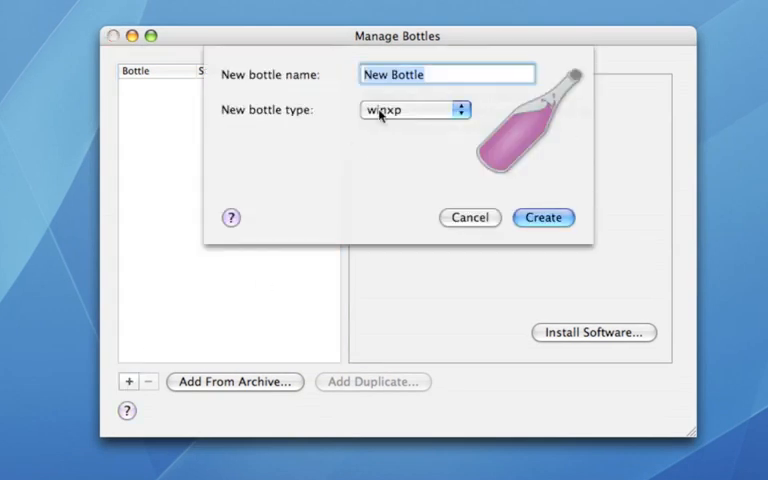
pyautogui.write('Windows XP')
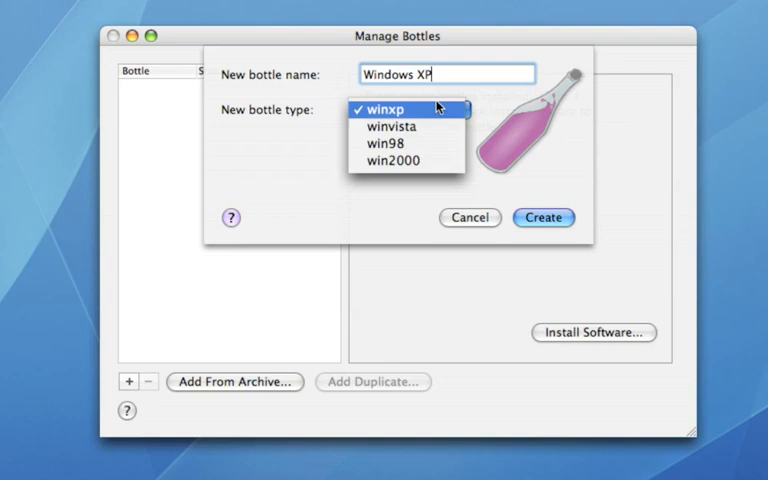
pyautogui.click(386, 108)
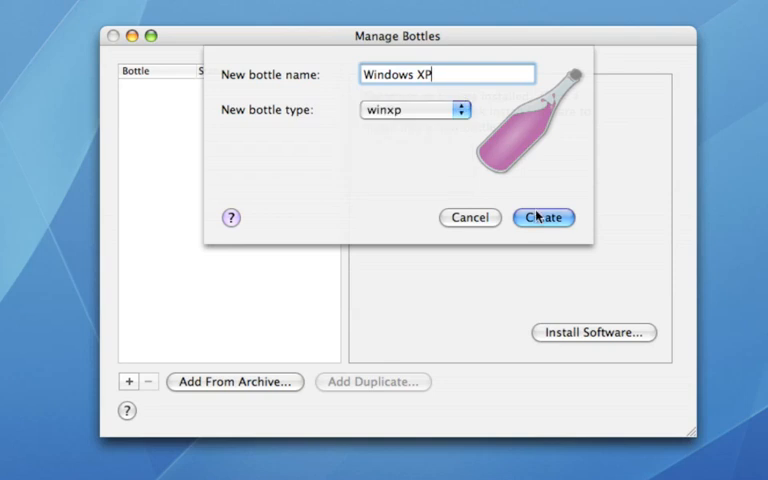
pyautogui.click(544, 216)
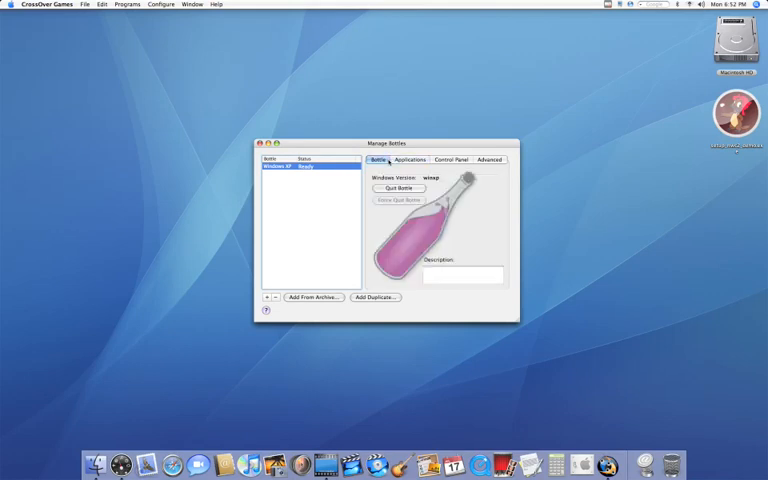
# Review the Windows XP bottle's Applications, Bottle and Advanced settings, ending on Applications
pyautogui.click(408, 160)
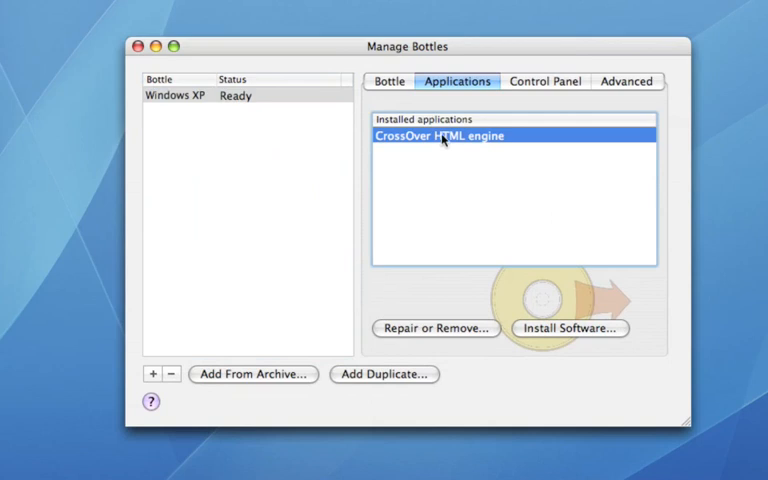
pyautogui.click(170, 96)
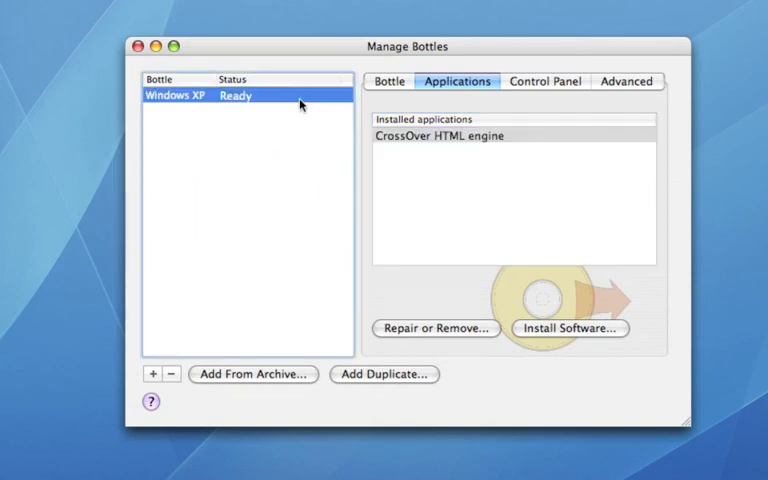
pyautogui.click(388, 80)
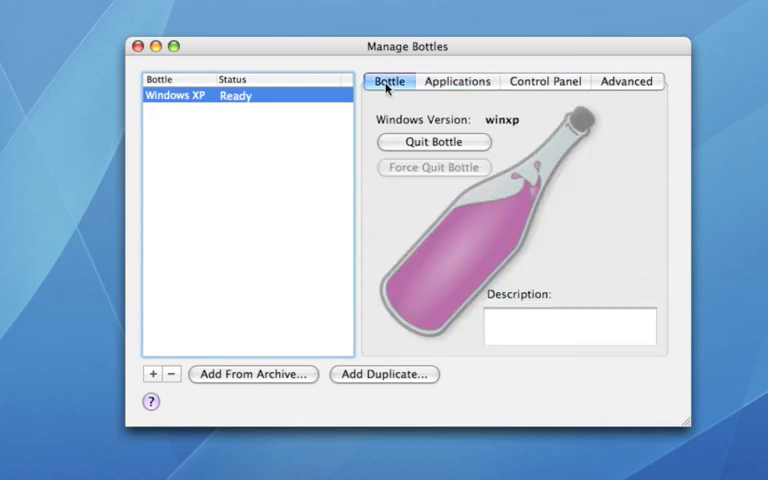
pyautogui.click(628, 80)
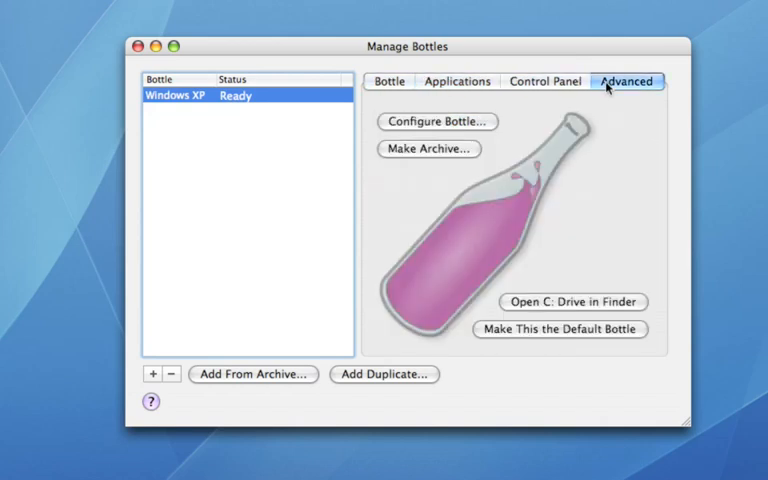
pyautogui.click(388, 80)
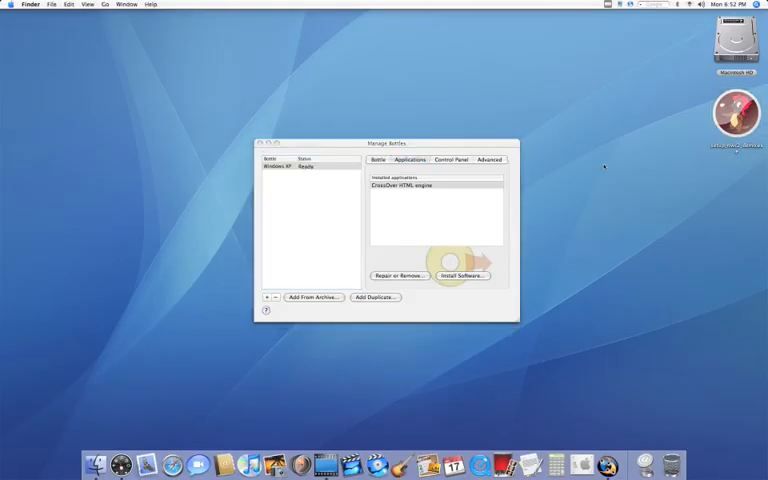
# Launch the CrossOver software installer, listing packages such as Half-Life and Steam
pyautogui.click(290, 168)
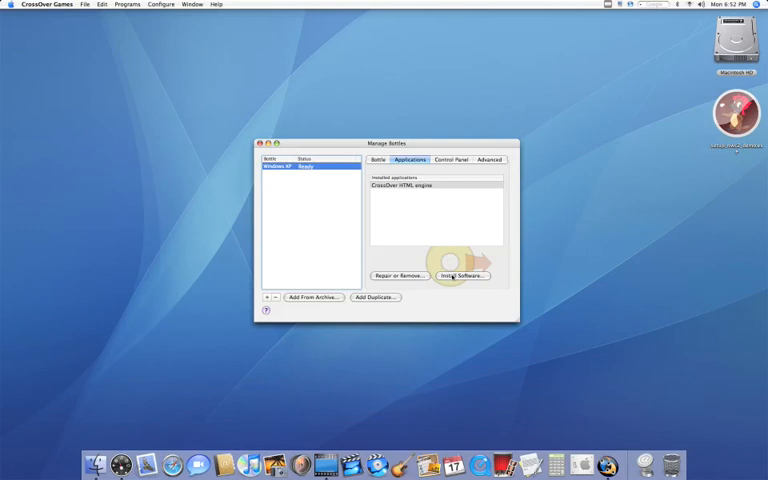
pyautogui.click(160, 4)
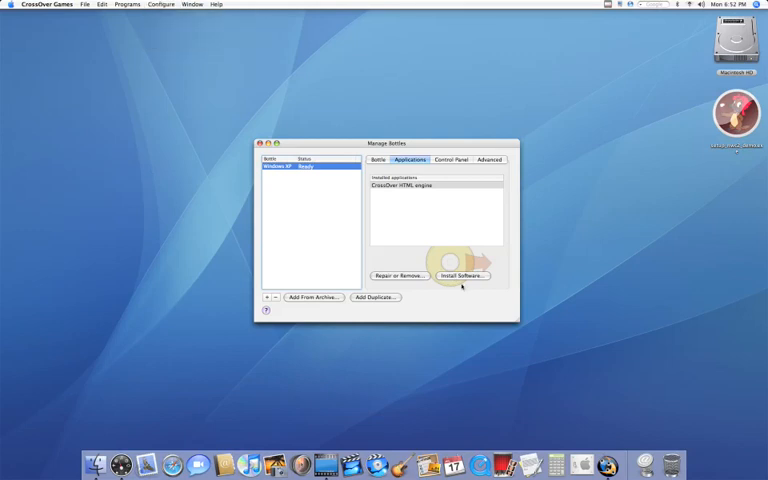
pyautogui.click(460, 276)
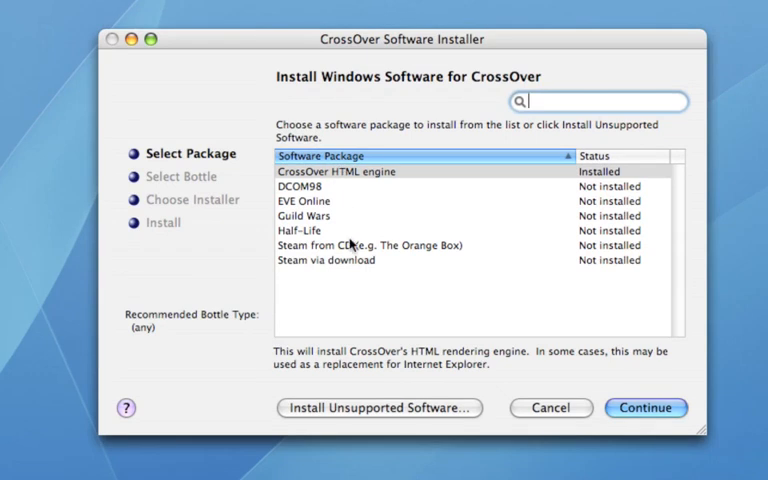
# Look through Steam, Half-Life and EVE Online, then target Other games into the existing Windows XP bottle
pyautogui.click(364, 244)
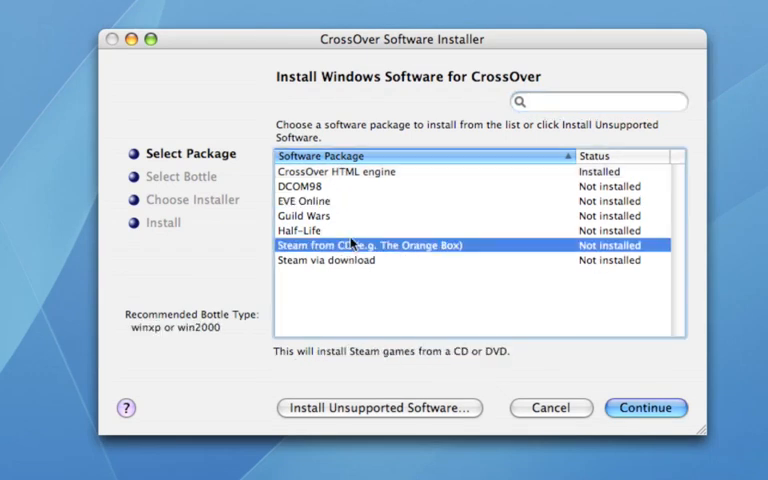
pyautogui.click(300, 230)
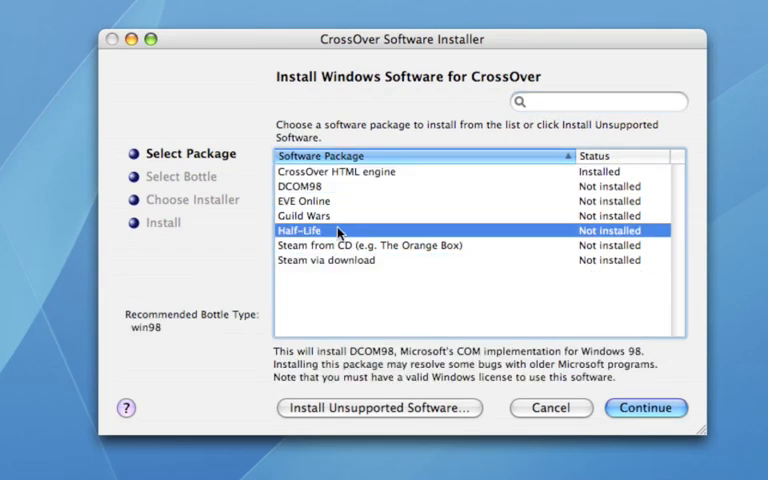
pyautogui.click(304, 200)
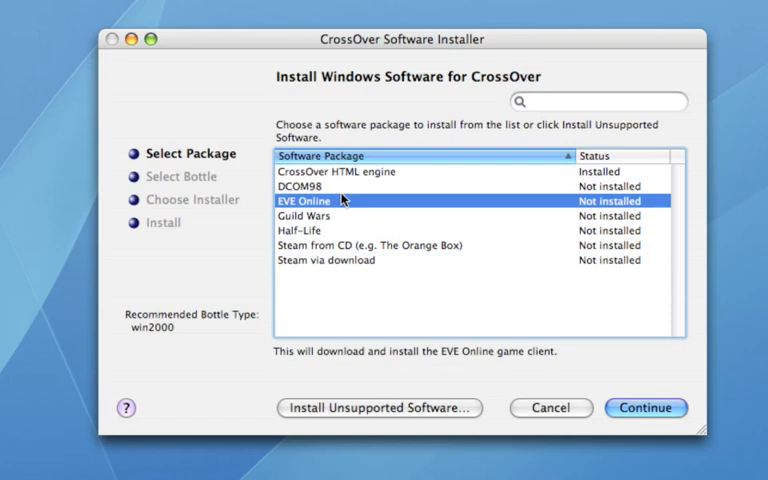
pyautogui.click(336, 172)
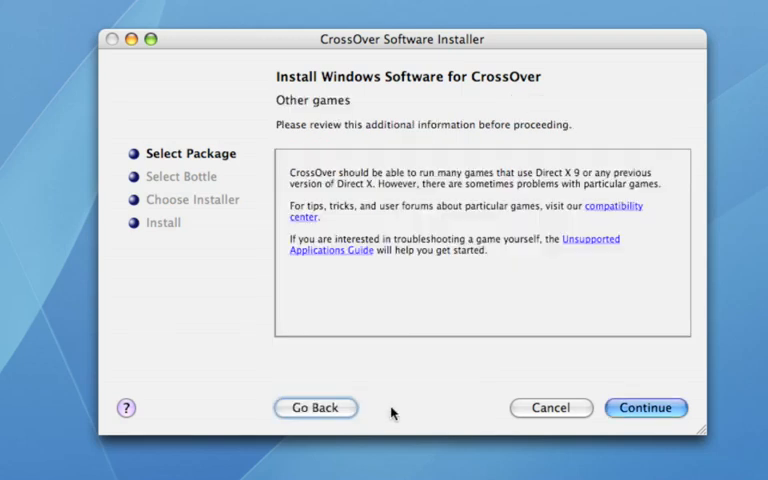
pyautogui.moveTo(524, 316)
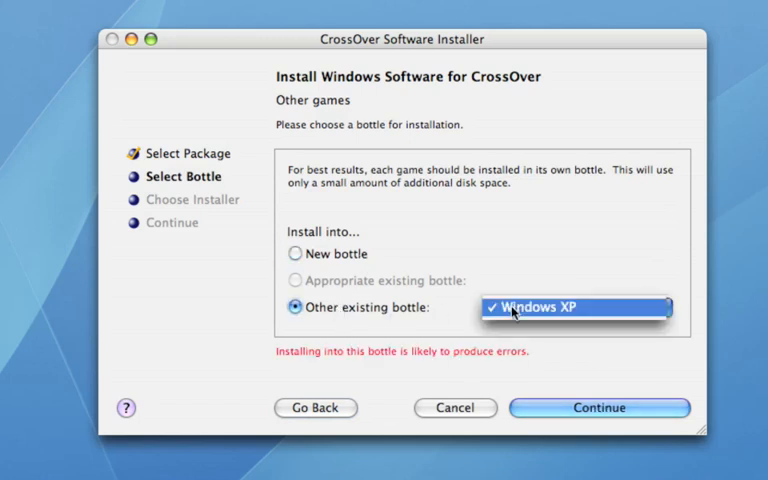
pyautogui.click(574, 308)
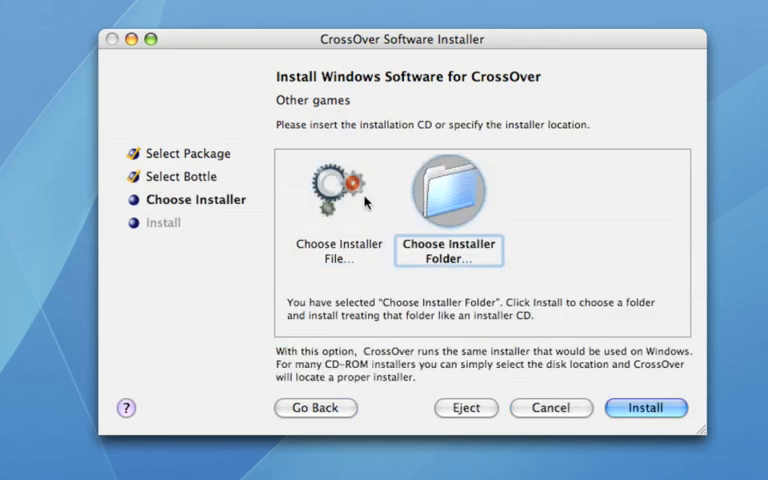
# Select setup_nwc2_demo.exe from the Desktop as the installer file and begin installing with it
pyautogui.click(338, 190)
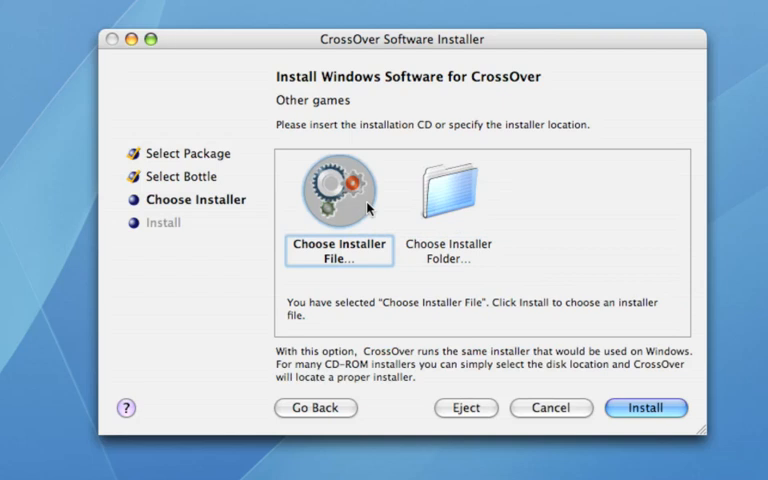
pyautogui.click(448, 184)
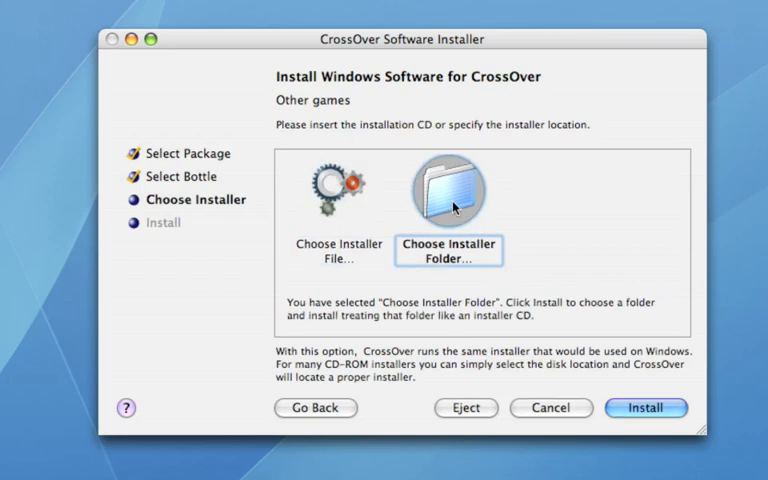
pyautogui.moveTo(404, 210)
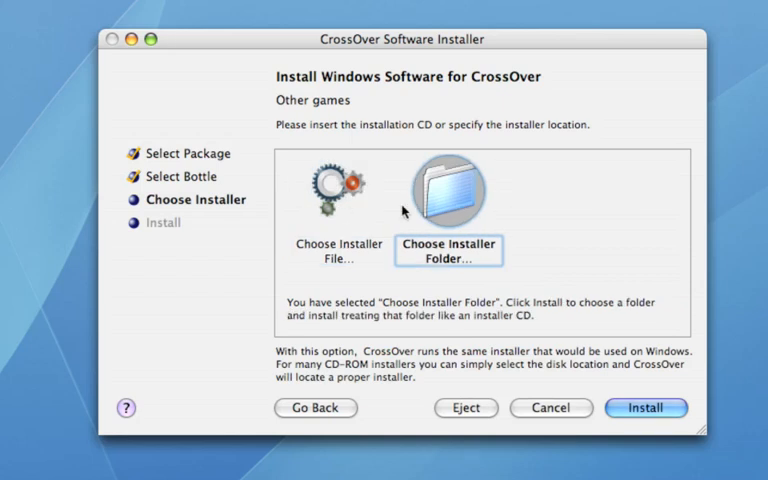
pyautogui.moveTo(484, 204)
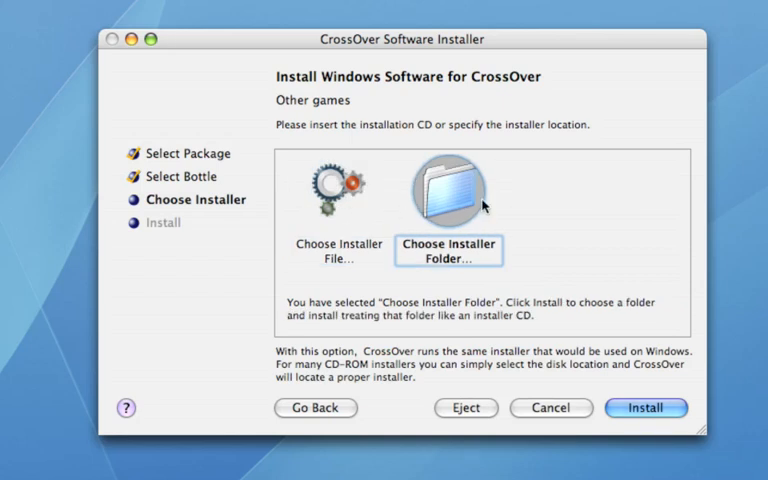
pyautogui.moveTo(548, 244)
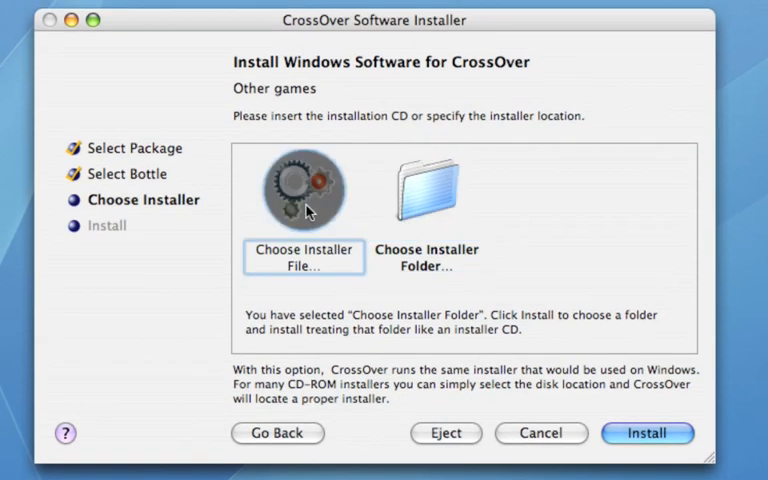
pyautogui.click(304, 258)
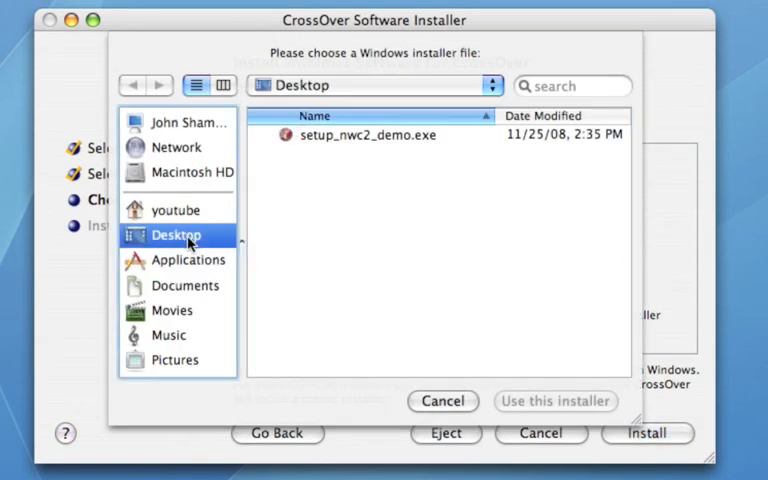
pyautogui.click(368, 134)
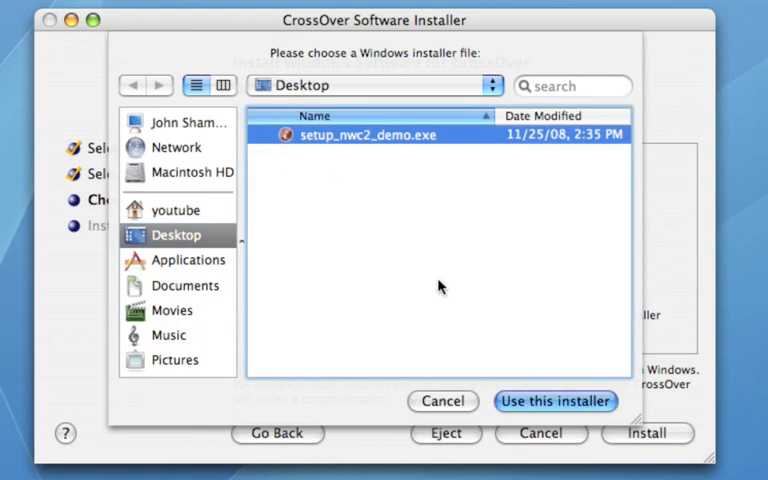
pyautogui.click(554, 400)
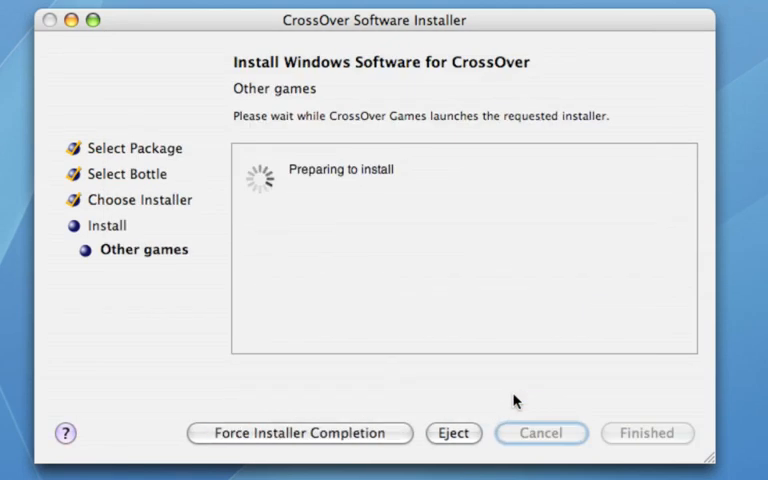
pyautogui.moveTo(508, 384)
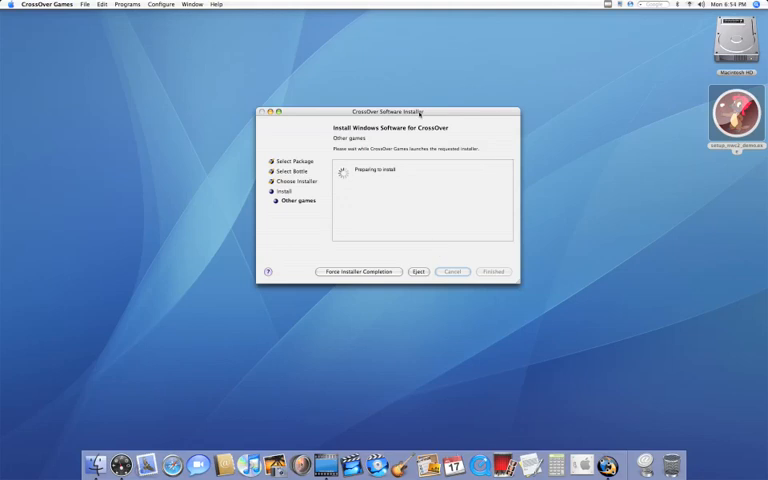
# Move the CrossOver window aside and advance the setup wizard past welcome, license and install folder
pyautogui.moveTo(388, 112); pyautogui.dragTo(204, 84)
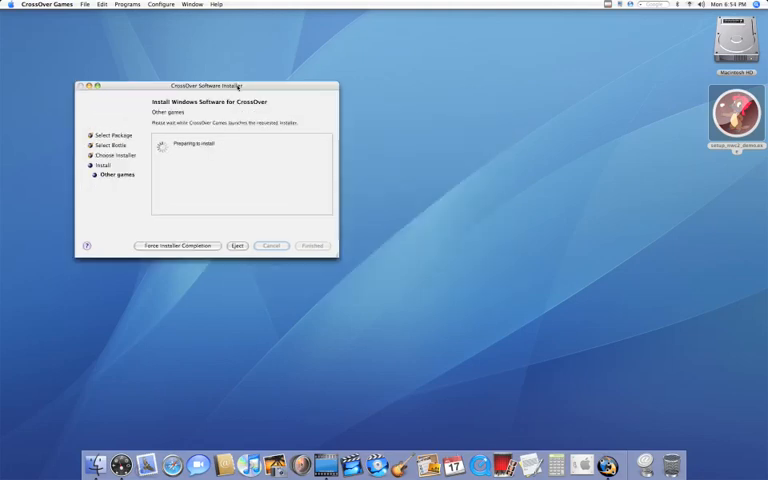
pyautogui.moveTo(208, 84); pyautogui.dragTo(136, 20)
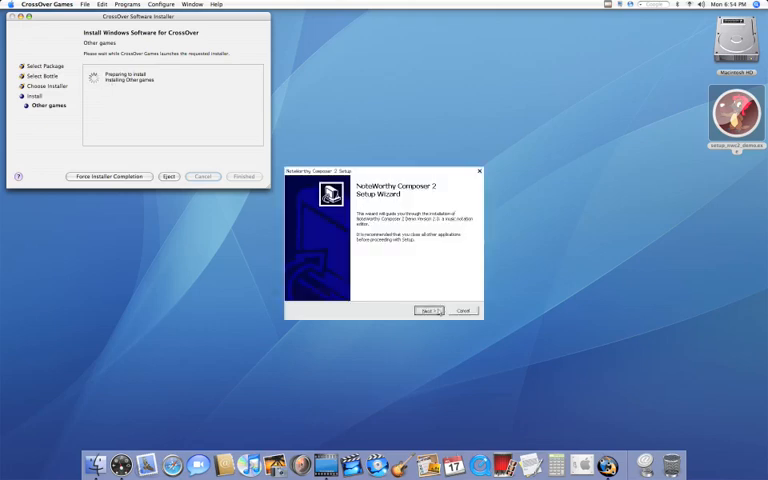
pyautogui.click(428, 310)
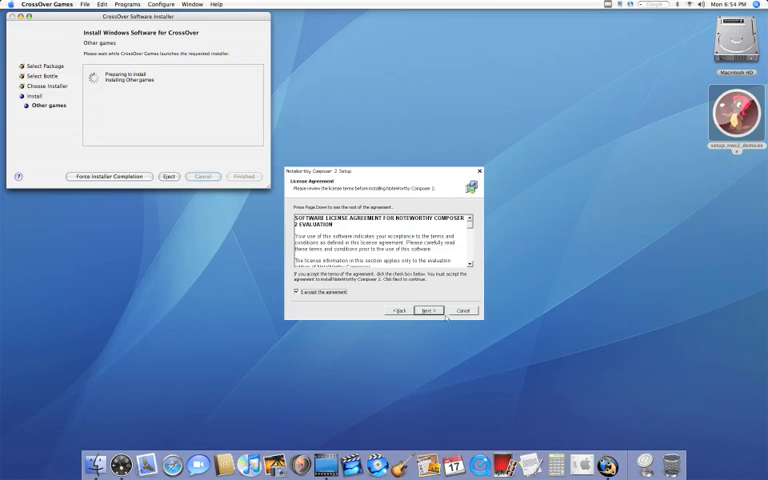
pyautogui.click(428, 310)
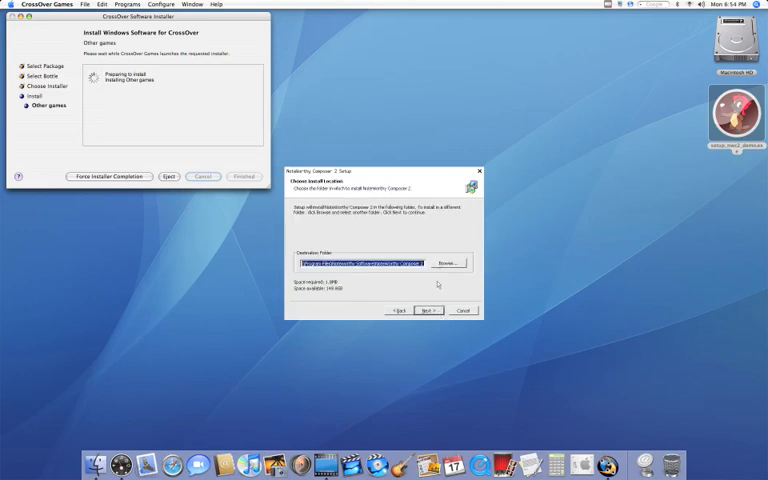
pyautogui.click(428, 310)
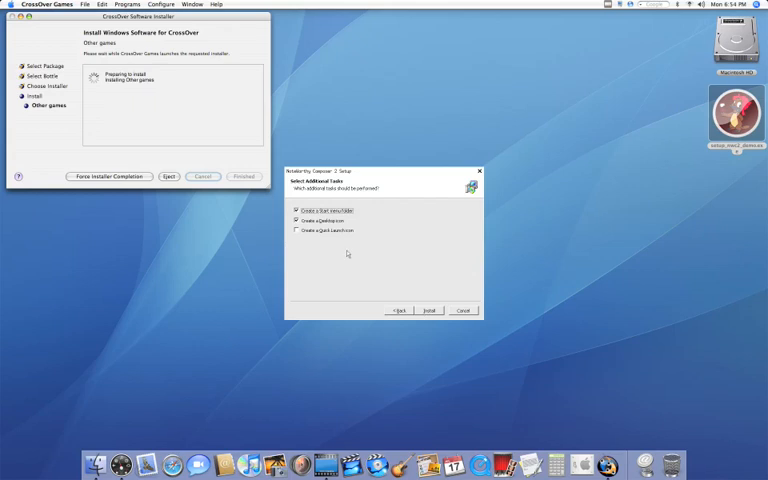
# Adjust the extra shortcuts, install the program files and finish the NoteWorthy Composer 2 setup
pyautogui.click(296, 220)
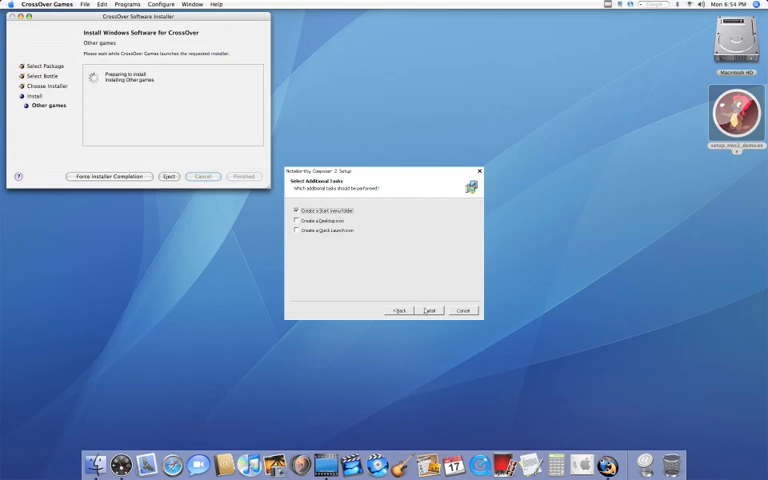
pyautogui.click(428, 310)
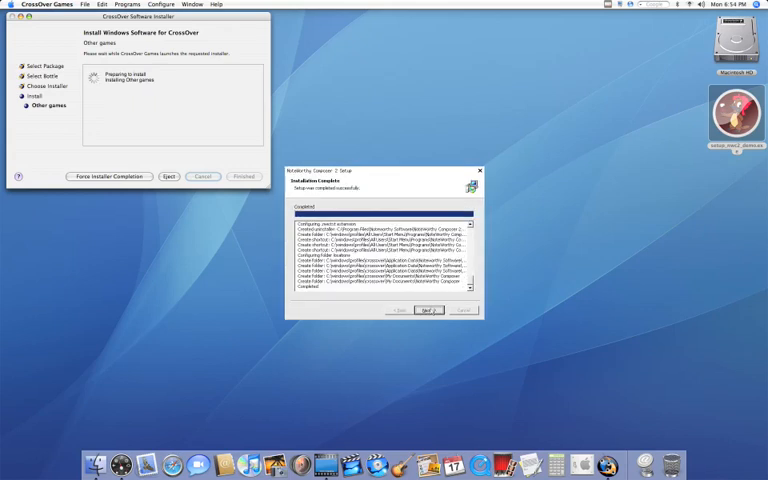
pyautogui.click(428, 310)
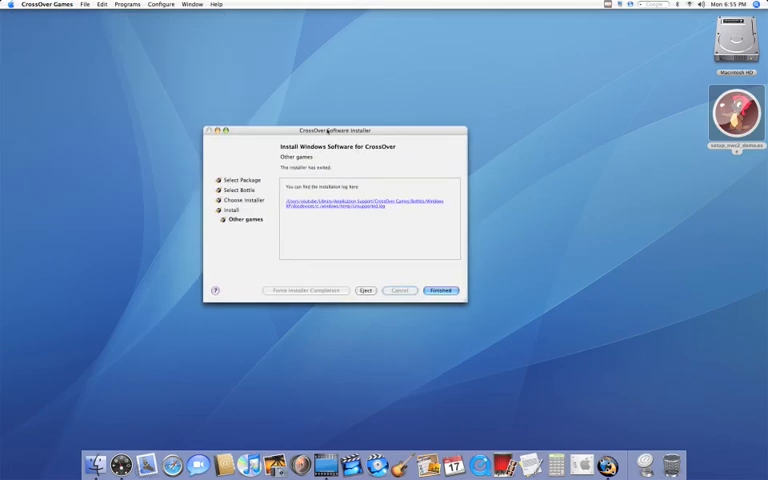
# Dismiss the finished CrossOver installer and list the installed Windows programs, now including NoteWorthy Composer 2
pyautogui.click(440, 290)
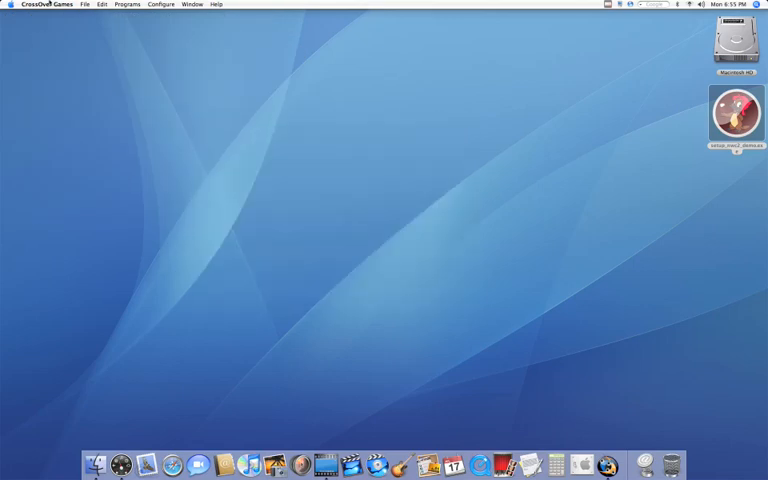
pyautogui.click(128, 4)
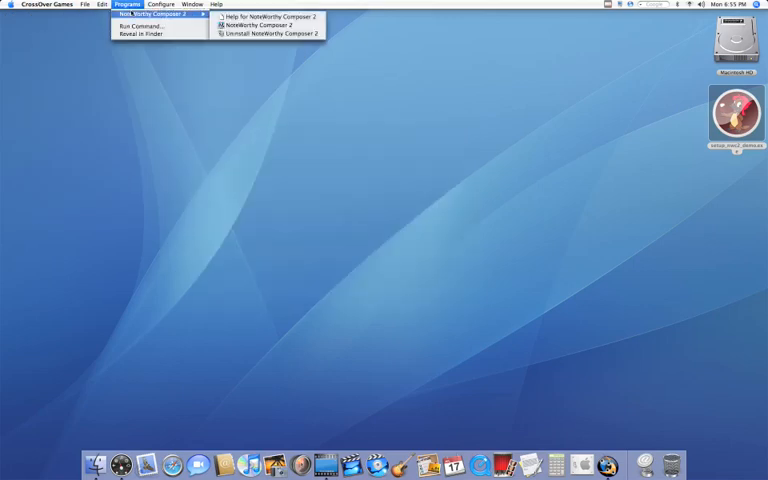
pyautogui.moveTo(268, 24)
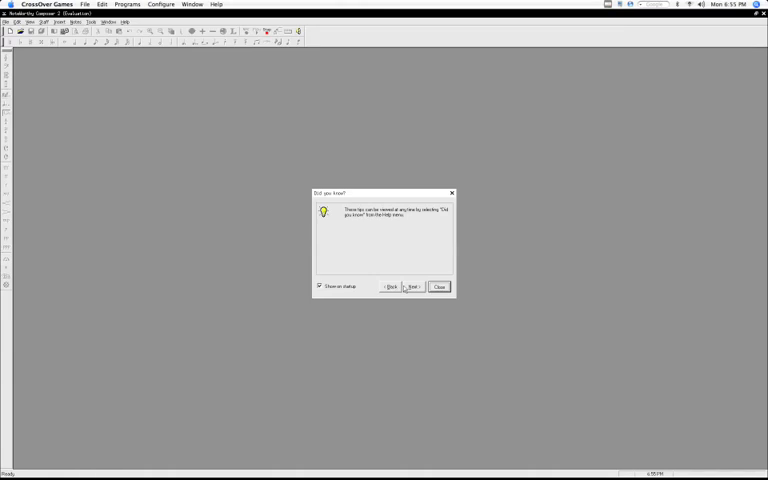
# Dismiss the tip of the day and accept the File Info defaults, leaving an empty score
pyautogui.click(440, 288)
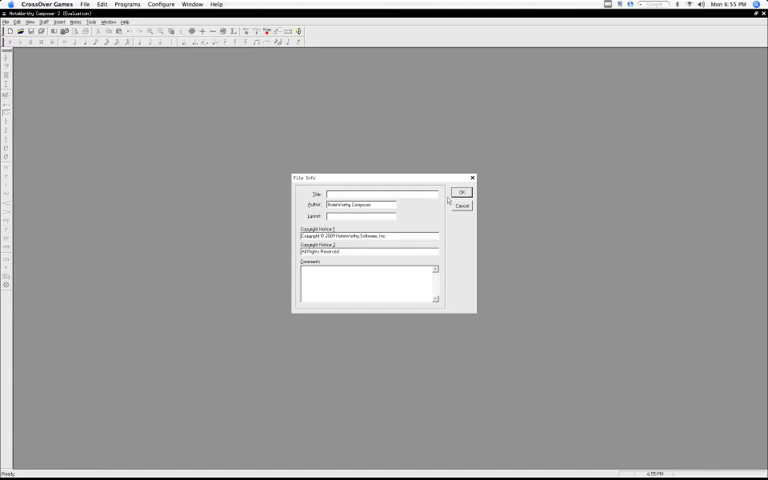
pyautogui.click(460, 192)
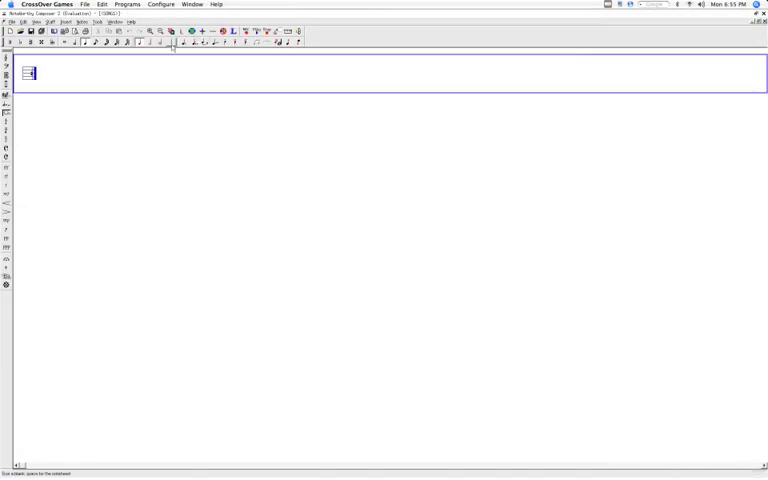